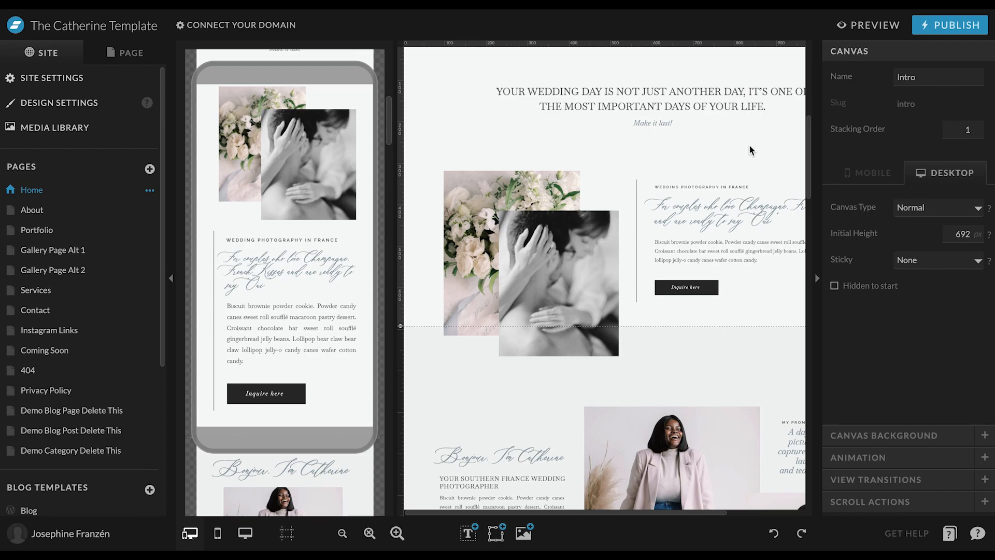
mouse_move(620, 167)
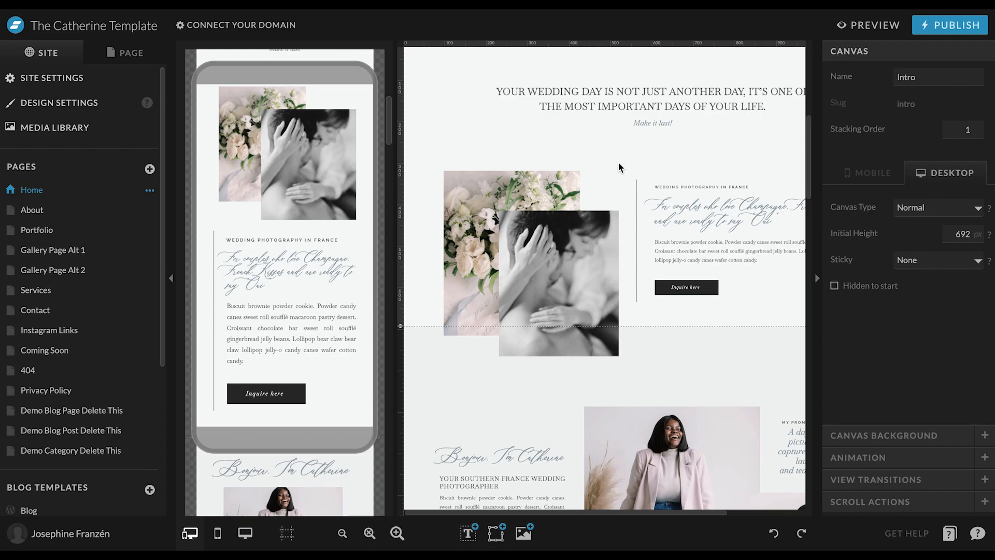
- Select the black-and-white couple photo in the intro section to show its SEO Title and Description
left_click(558, 283)
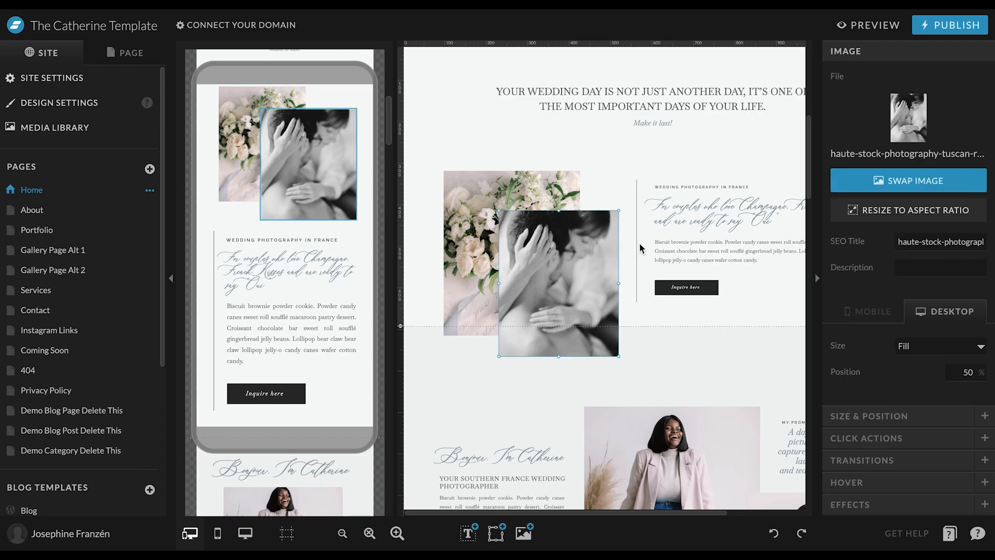
mouse_move(963, 167)
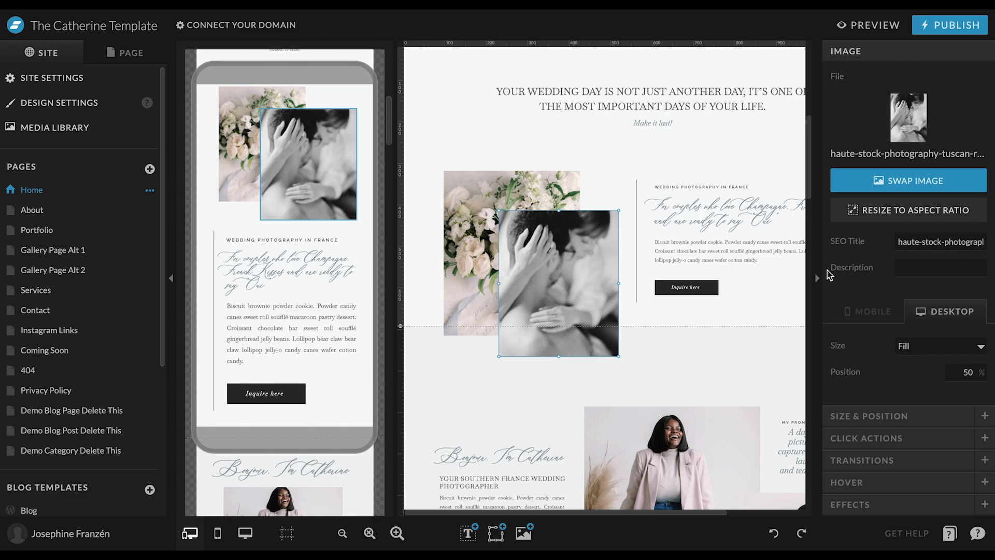
mouse_move(868, 285)
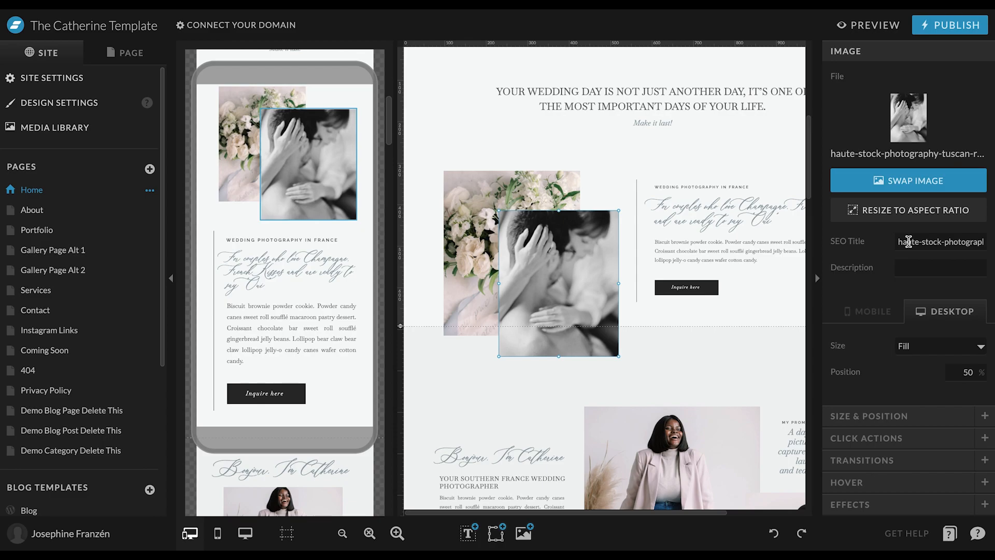
- Replace the couple photo's stock SEO title with 'couple portrait in studio'
triple_click(940, 241)
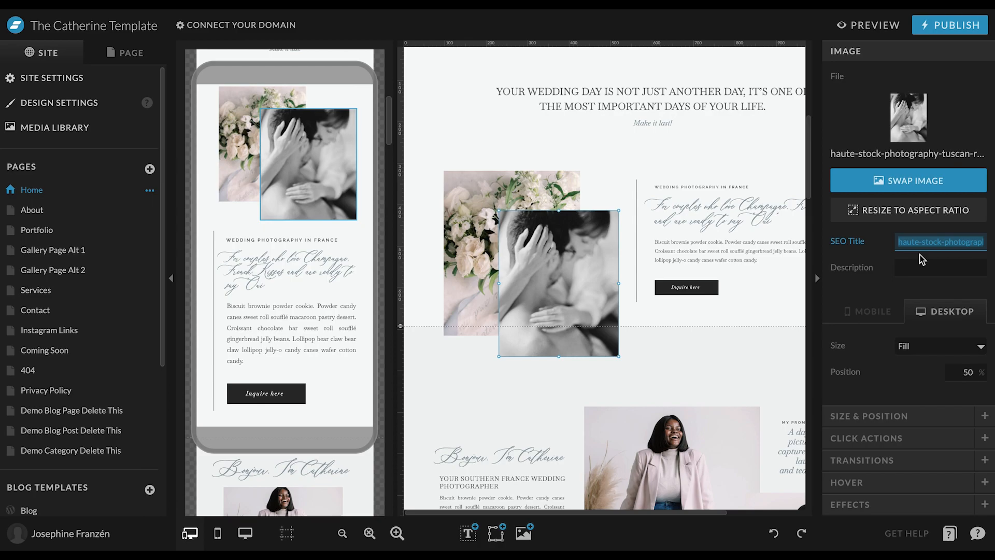
type("c")
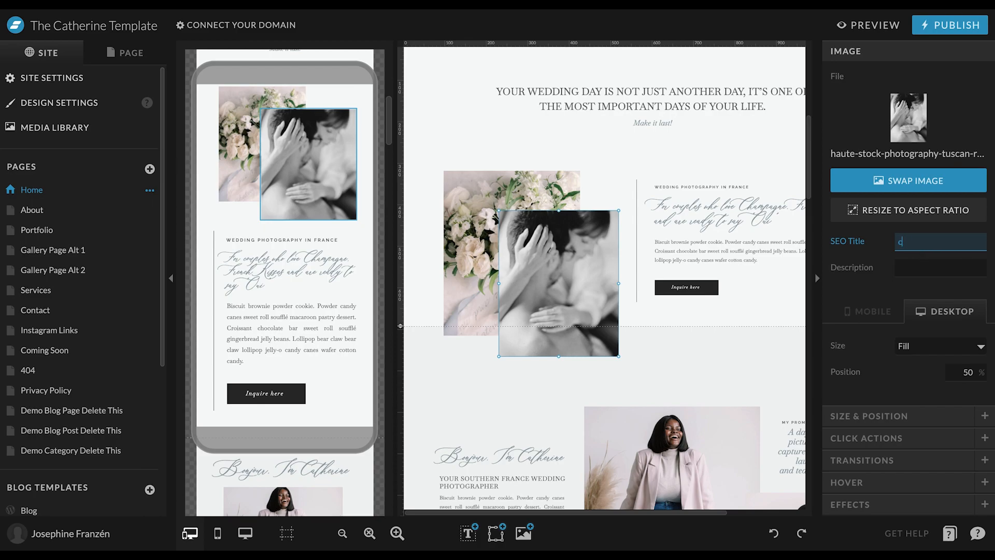
type("ouple portrait in")
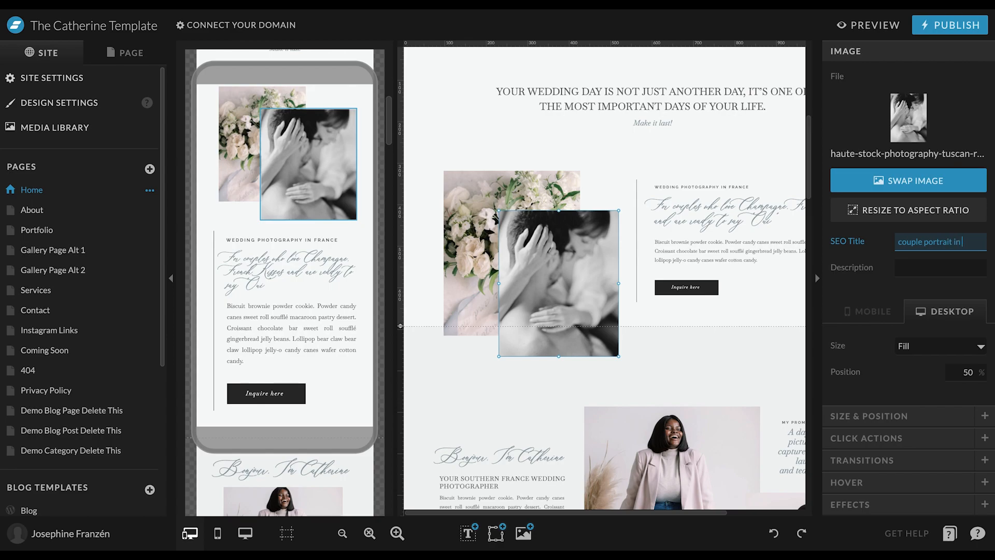
type("studio")
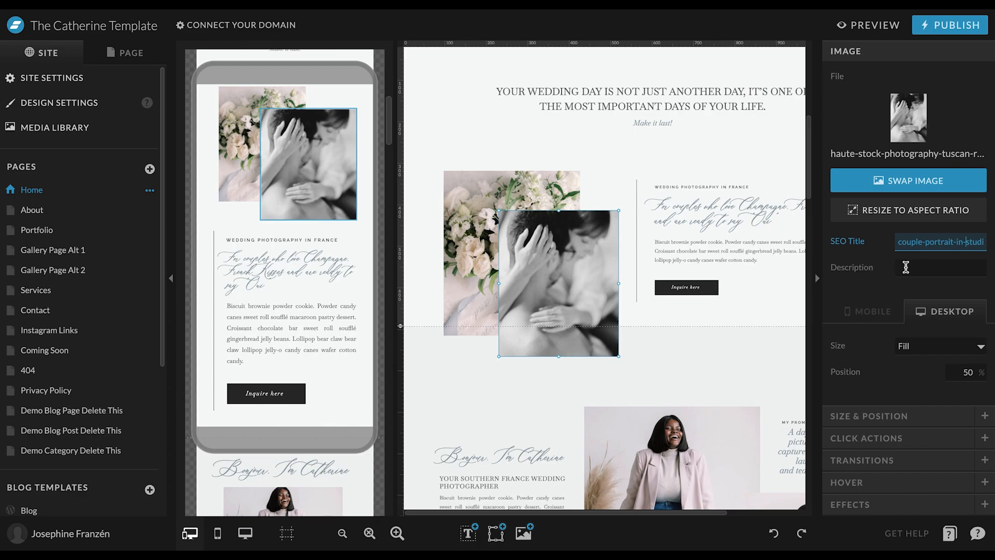
left_click(941, 267)
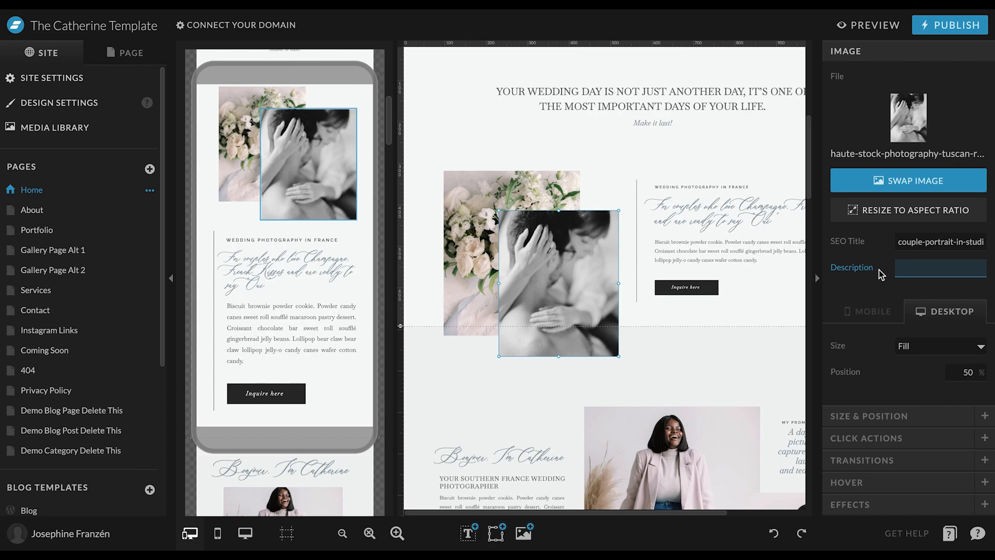
- Enter the description 'Intimate portrait of a couple taken in the xxx studio', correcting a typo
type("Intimate protra")
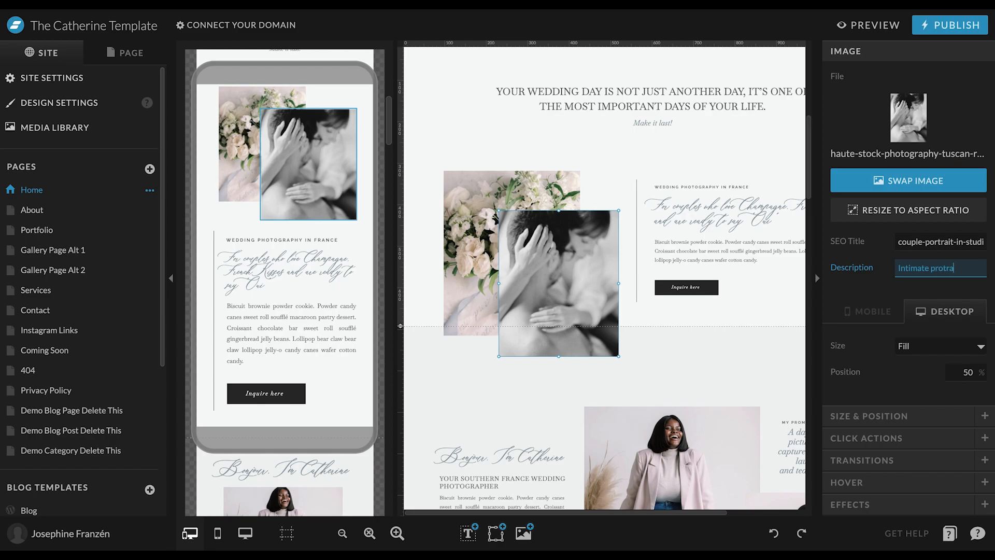
type("it")
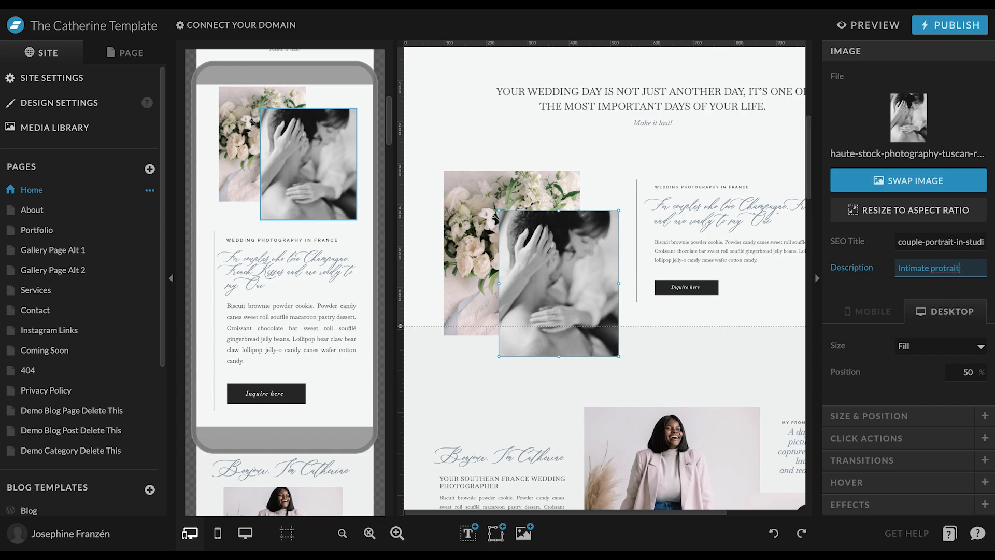
key("Backspace")
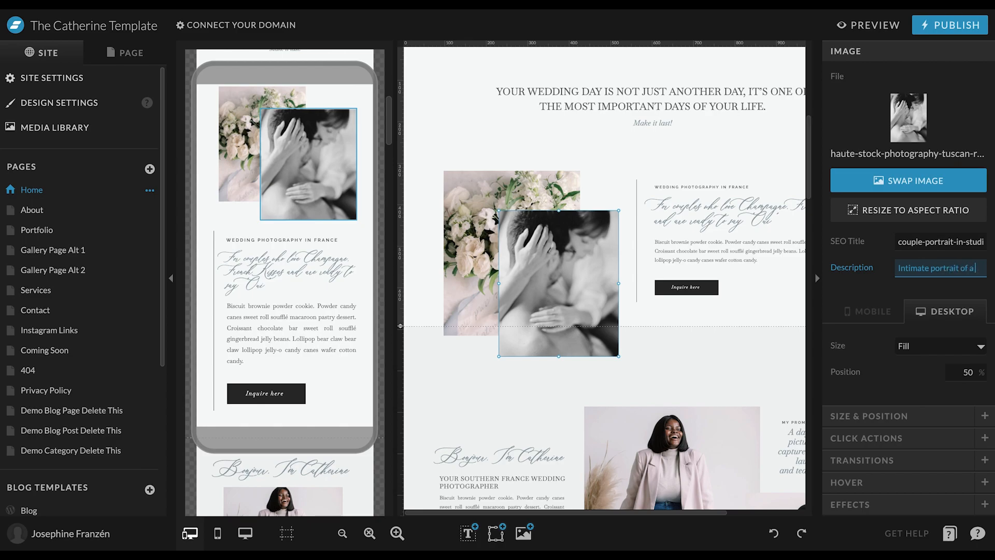
type("c")
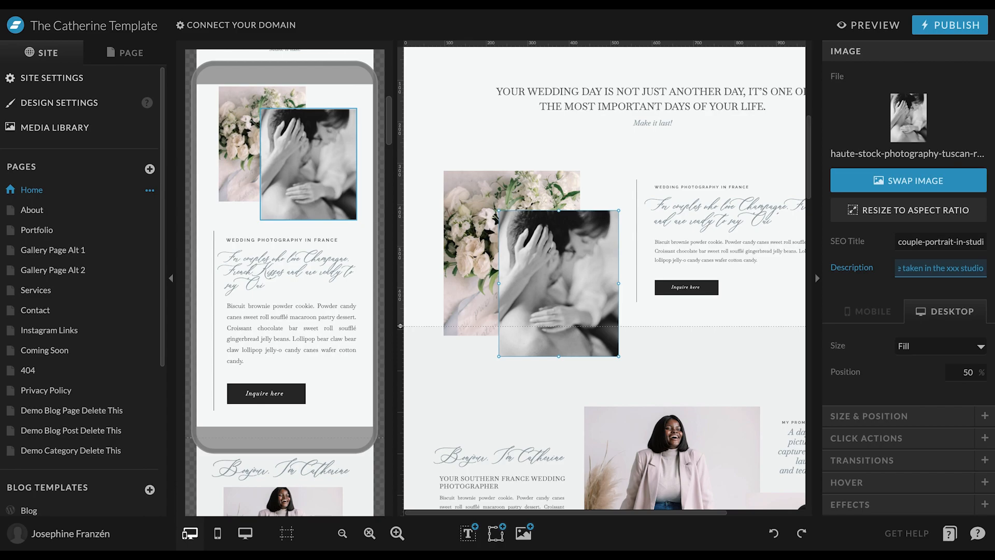
mouse_move(776, 307)
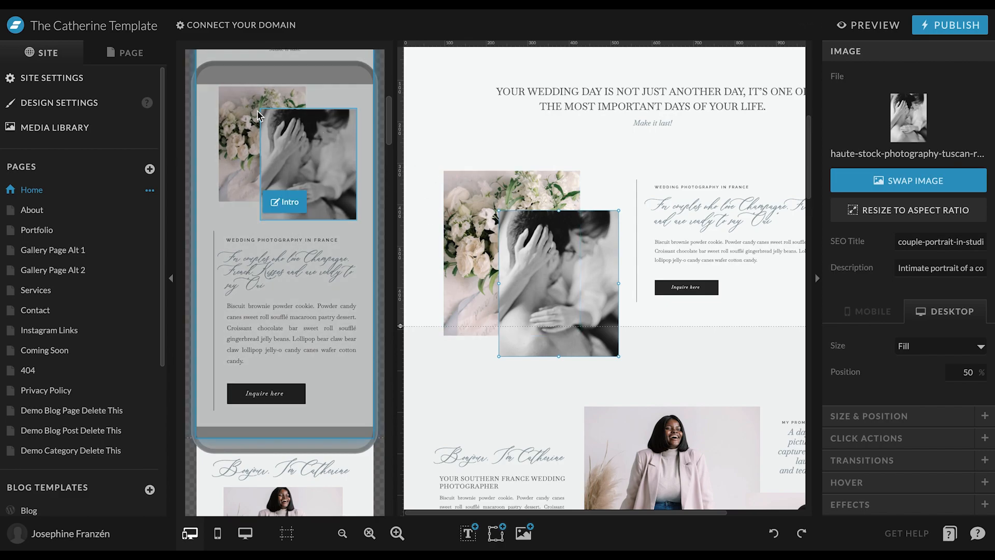
- Scroll down and select the sliding wedding photo gallery
scroll("down", 3)
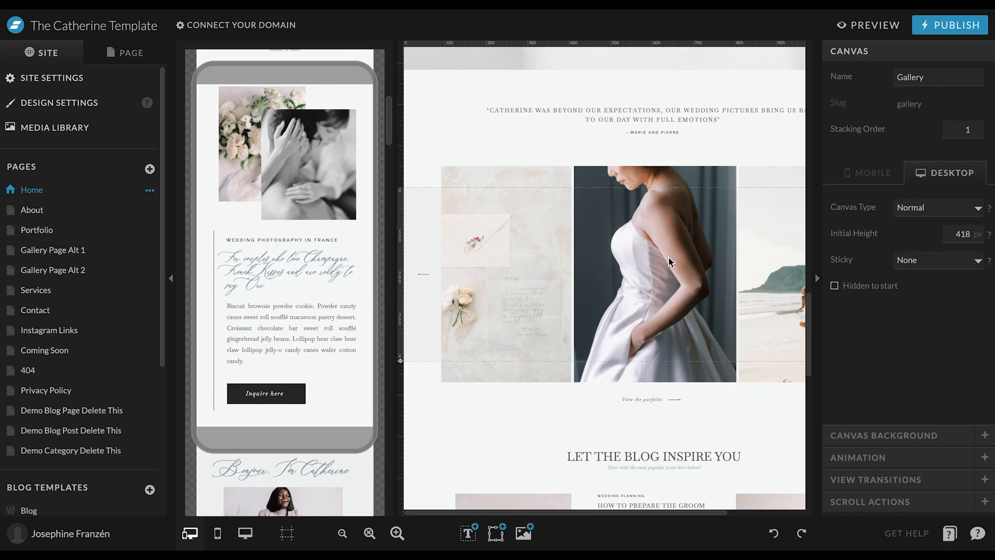
left_click(506, 273)
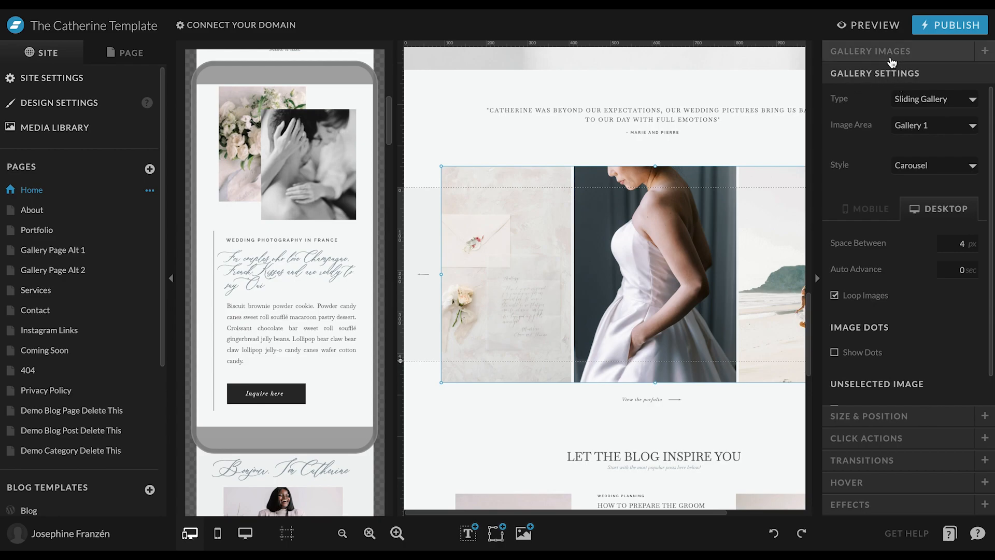
- List the gallery's four images and open the beach bride photo's title and description
left_click(871, 50)
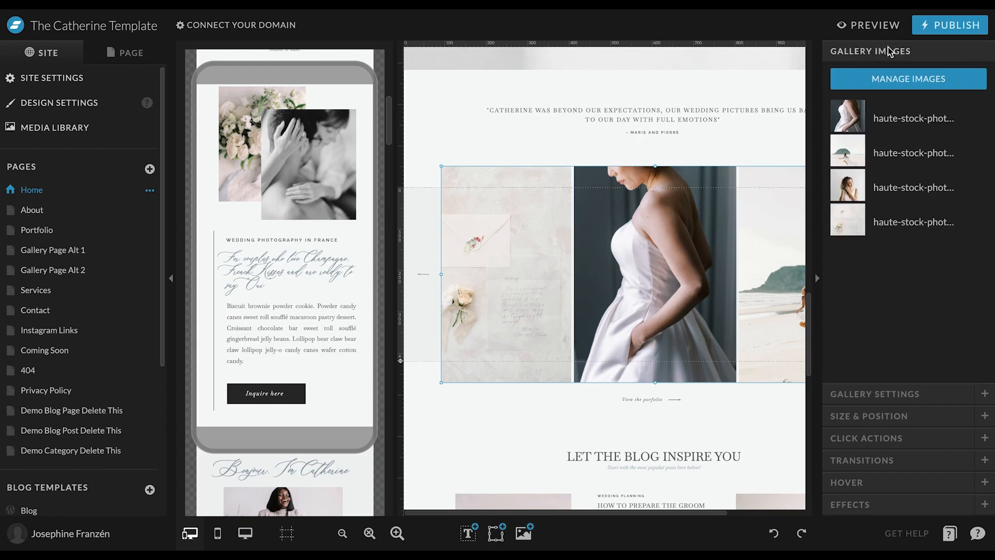
mouse_move(891, 125)
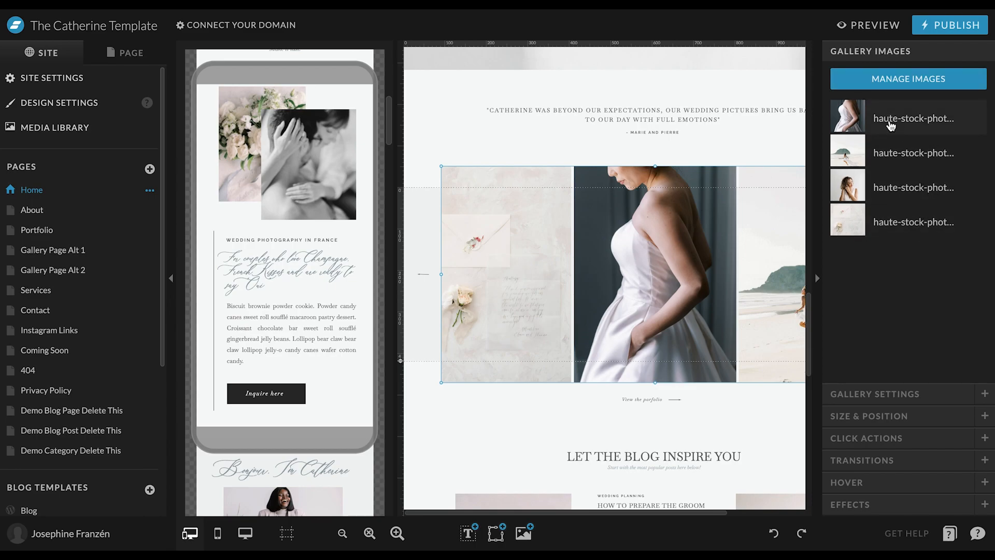
left_click(848, 118)
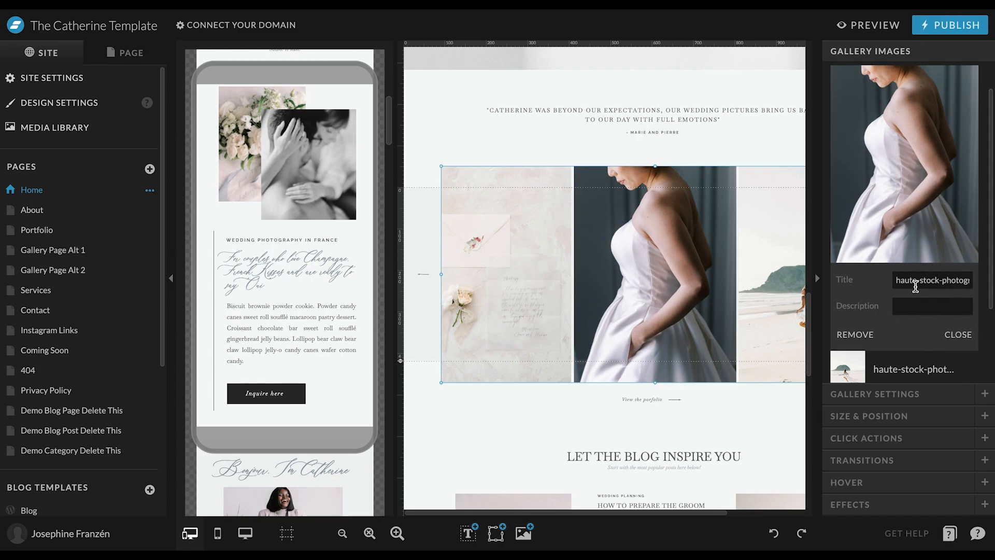
mouse_move(896, 336)
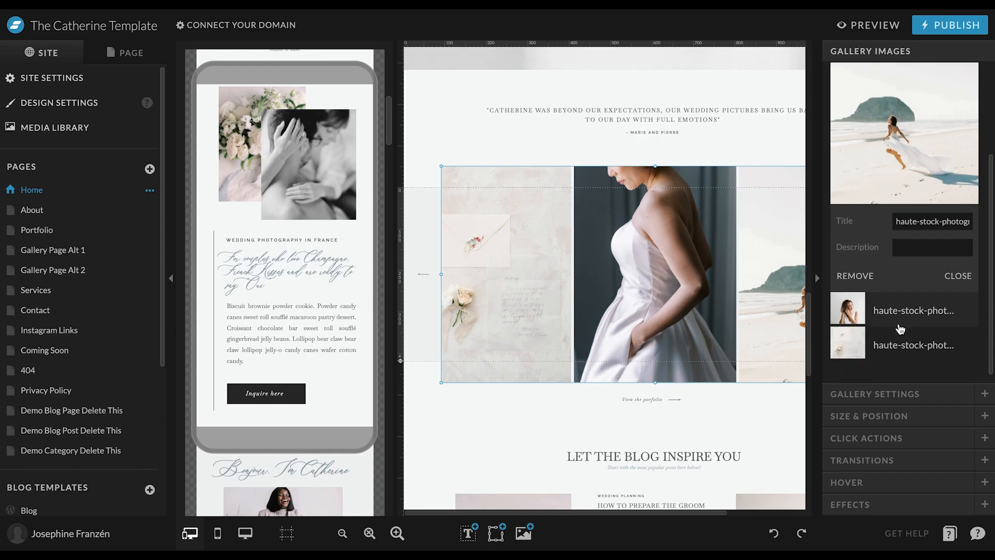
mouse_move(885, 442)
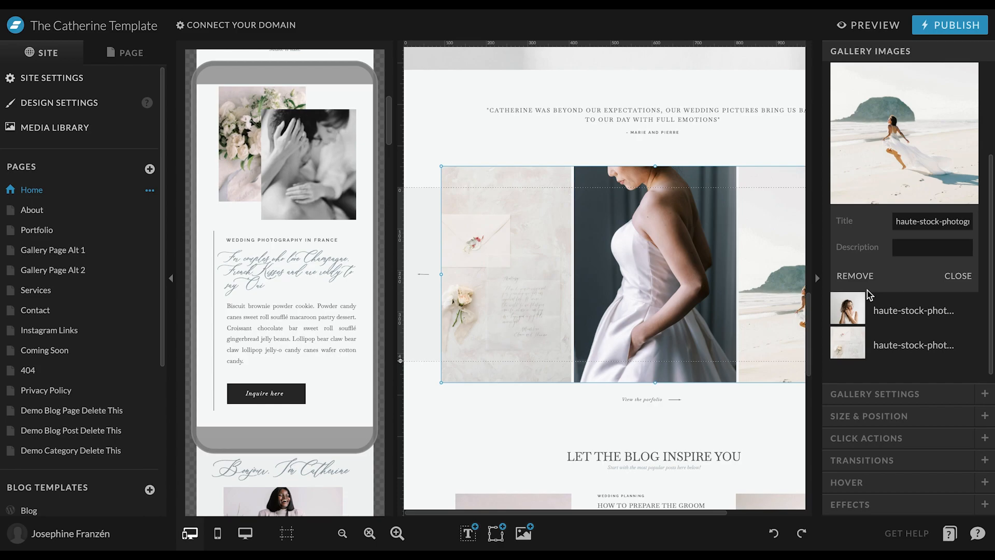
scroll("down", 3)
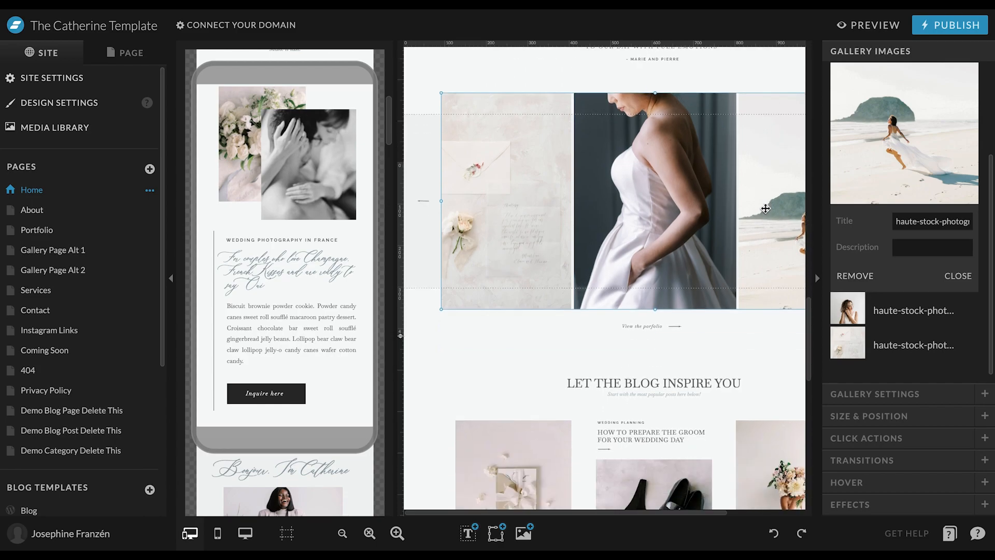